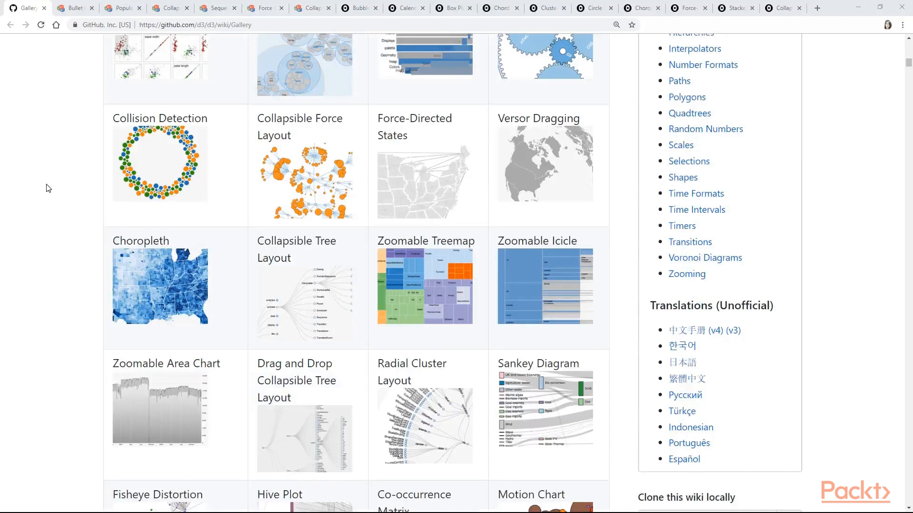
Scroll through the Newest [d3.js] questions list on Stack Overflow (32,851 questions)
scroll("down", 3)
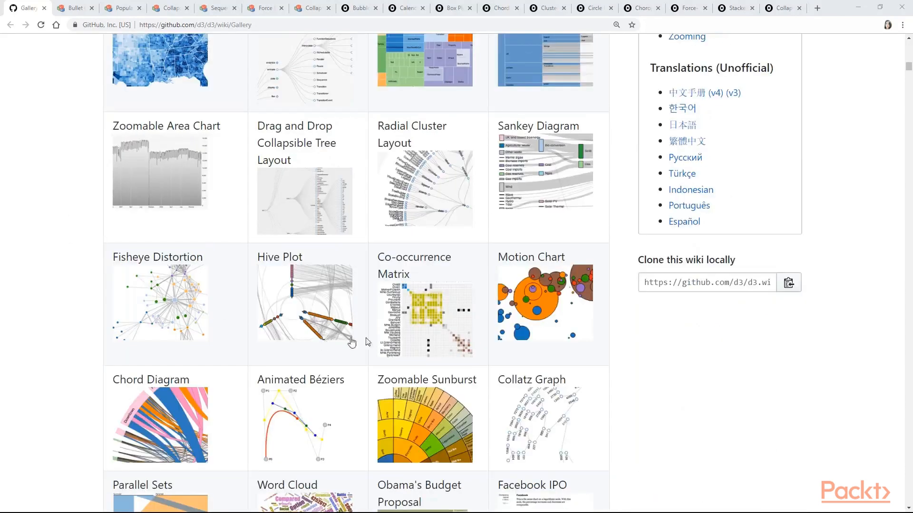
mouse_move(749, 471)
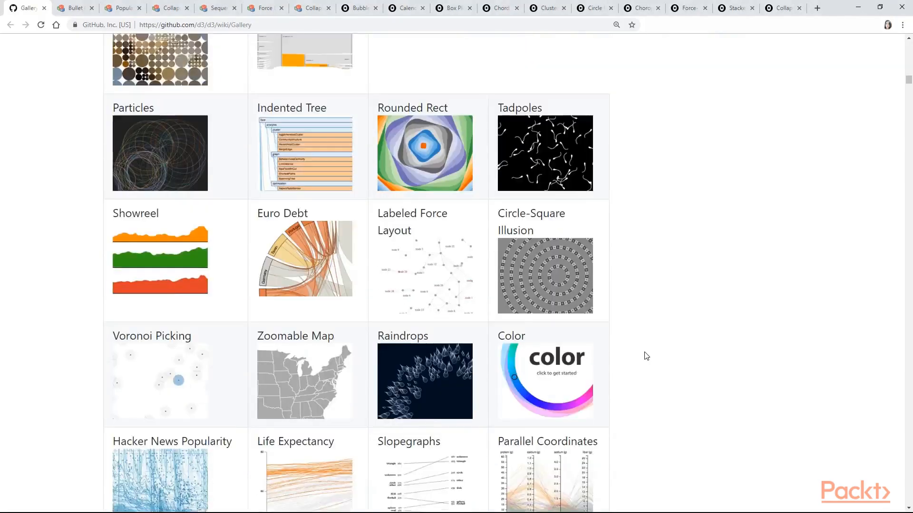
scroll("down", 3)
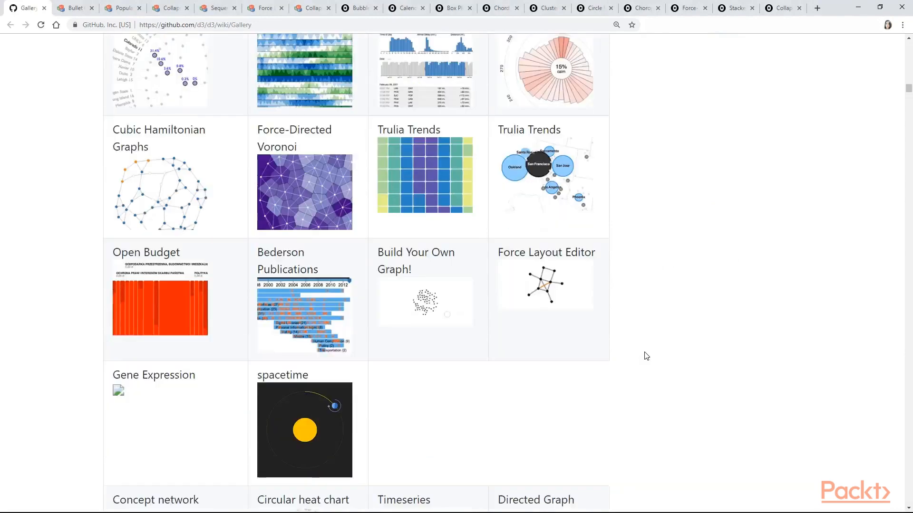
scroll("down", 3)
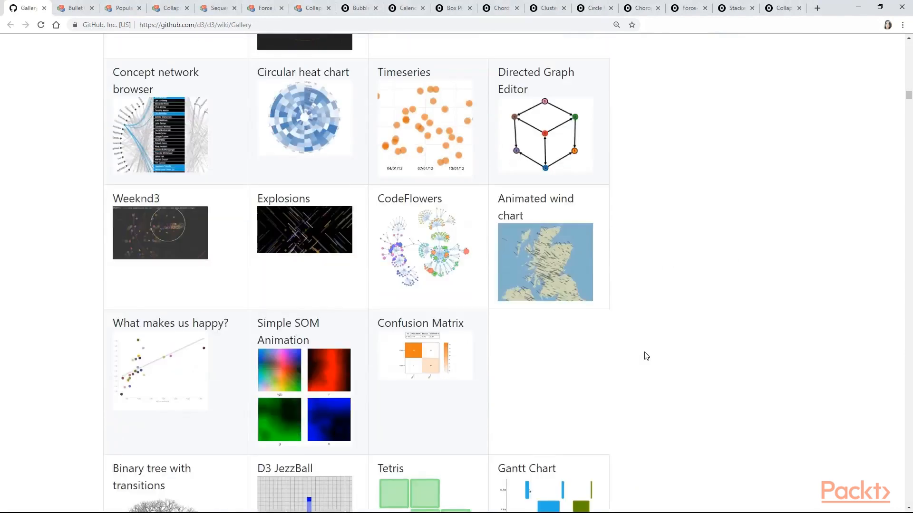
scroll("down", 3)
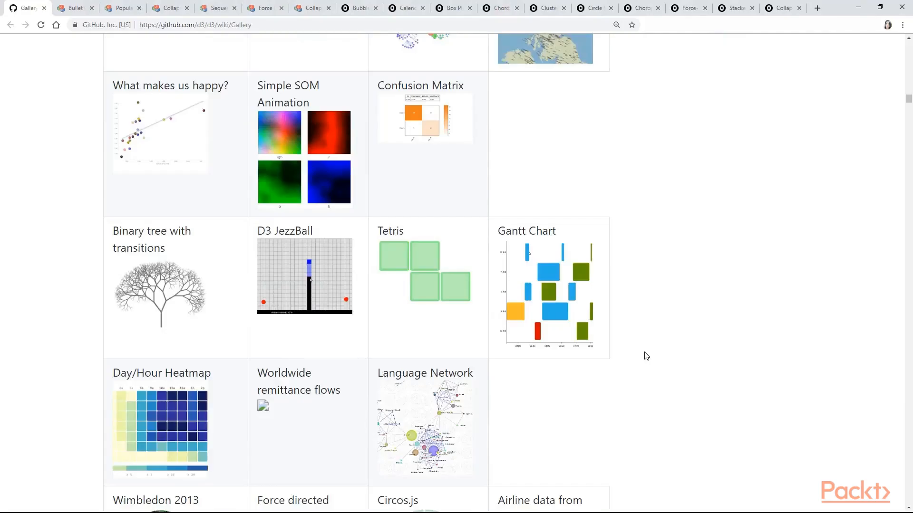
scroll("down", 3)
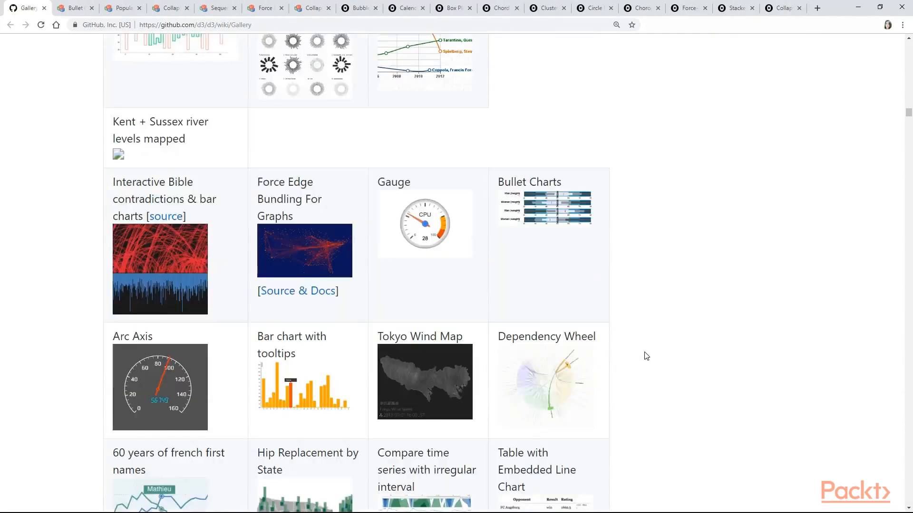
scroll("down", 3)
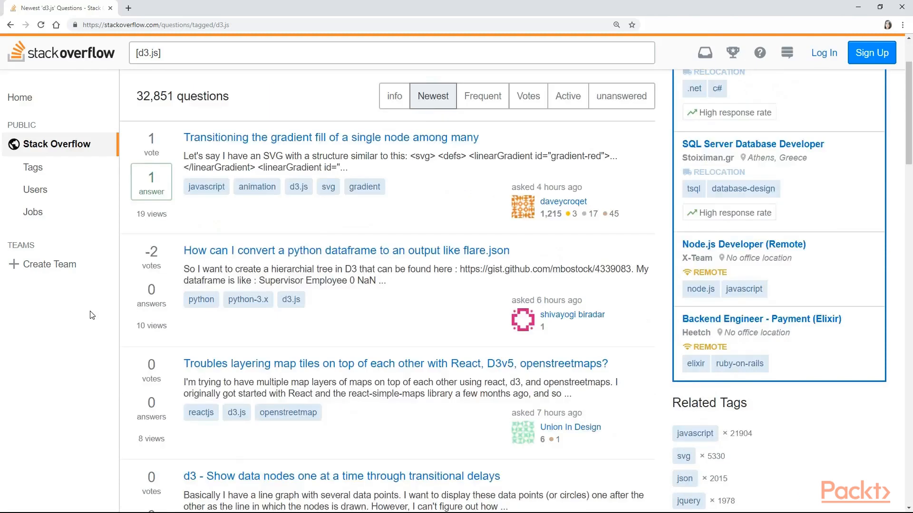
scroll("down", 3)
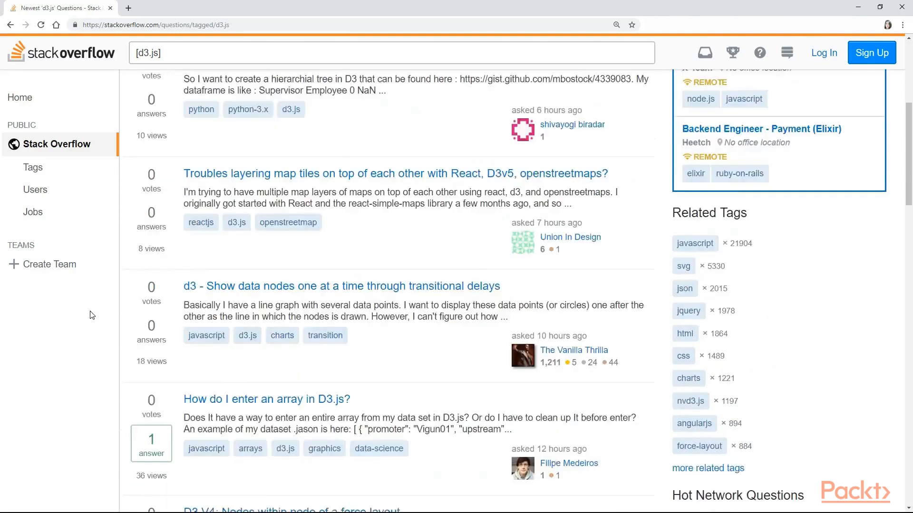
scroll("down", 3)
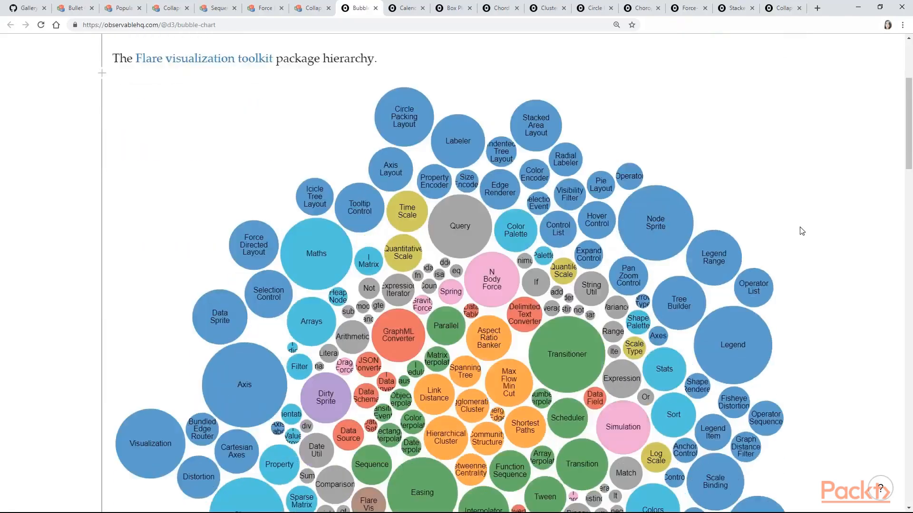
Browse the bubble chart code cells, then scroll the diamond-price Box Plot notebook
scroll("down", 3)
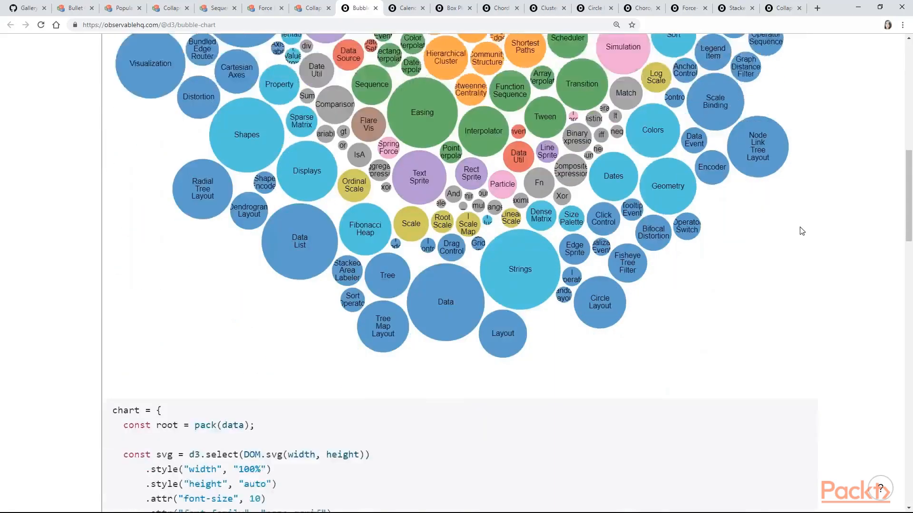
scroll("down", 3)
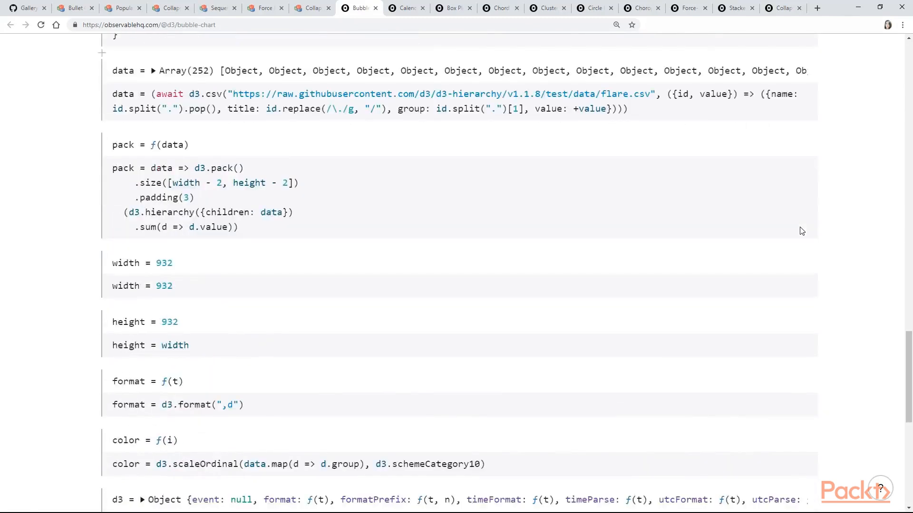
left_click(400, 8)
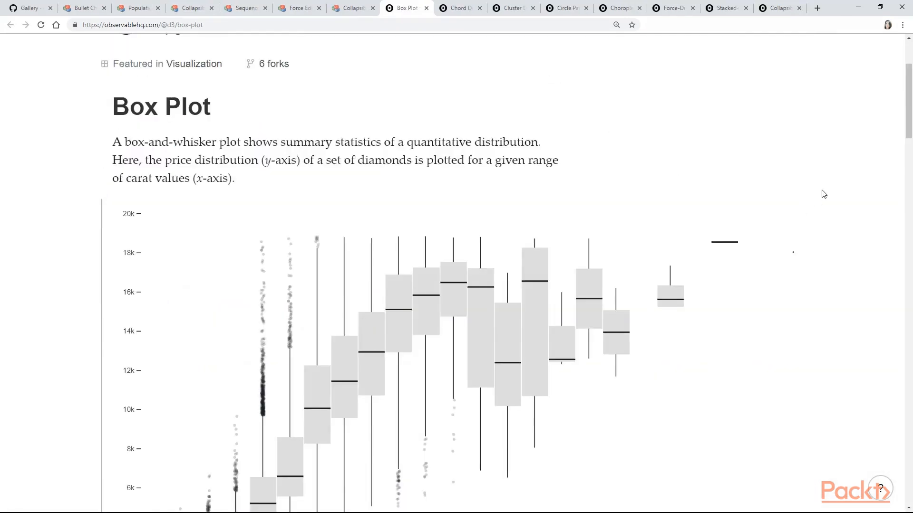
scroll("down", 3)
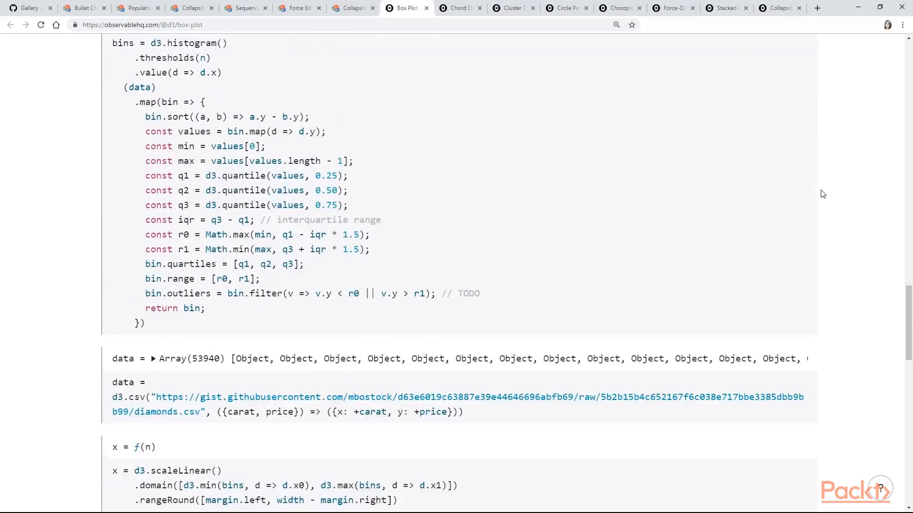
left_click(433, 8)
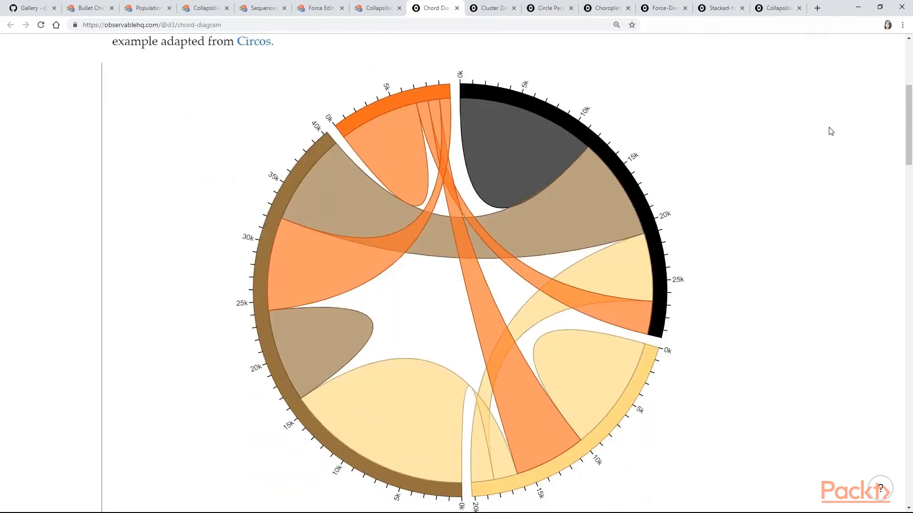
Switch the stacked-to-grouped bars example from stacked to grouped bars
left_click(669, 8)
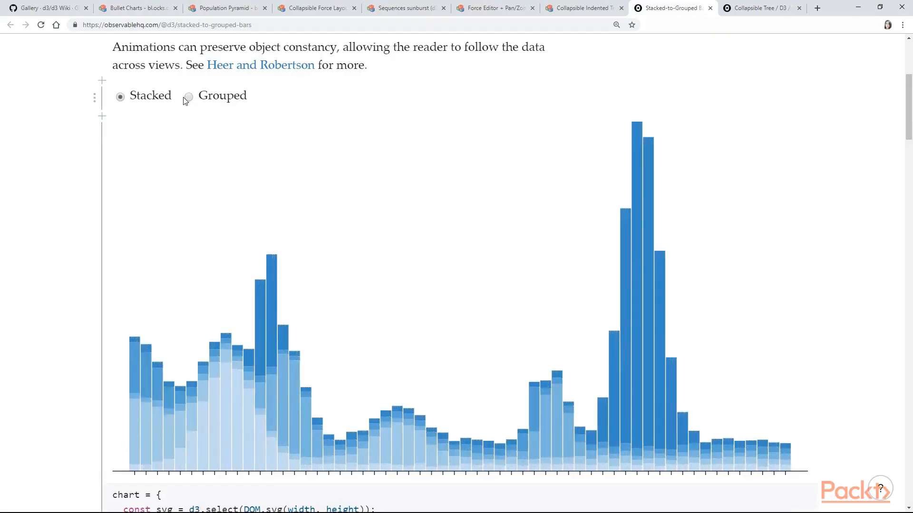
left_click(188, 96)
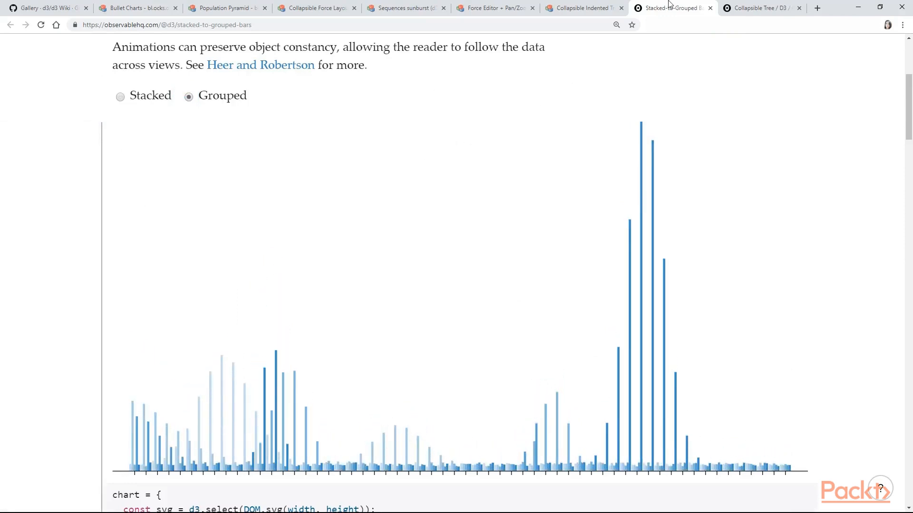
left_click(757, 8)
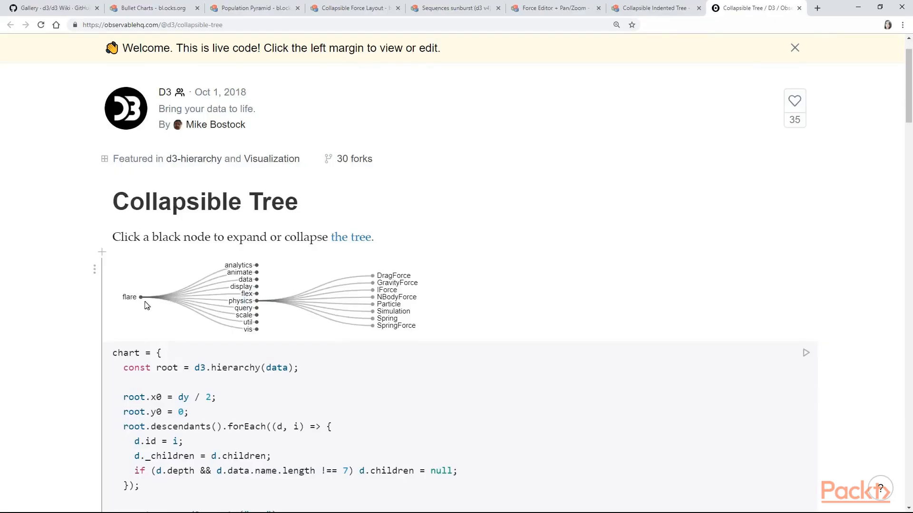
Collapse and re-expand the flare root node, then view the Cluster Dendrogram example
left_click(139, 298)
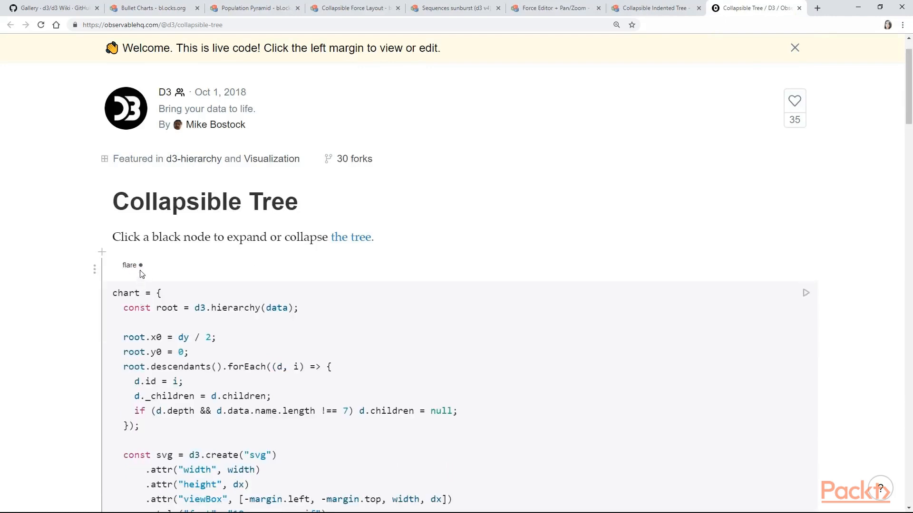
left_click(139, 266)
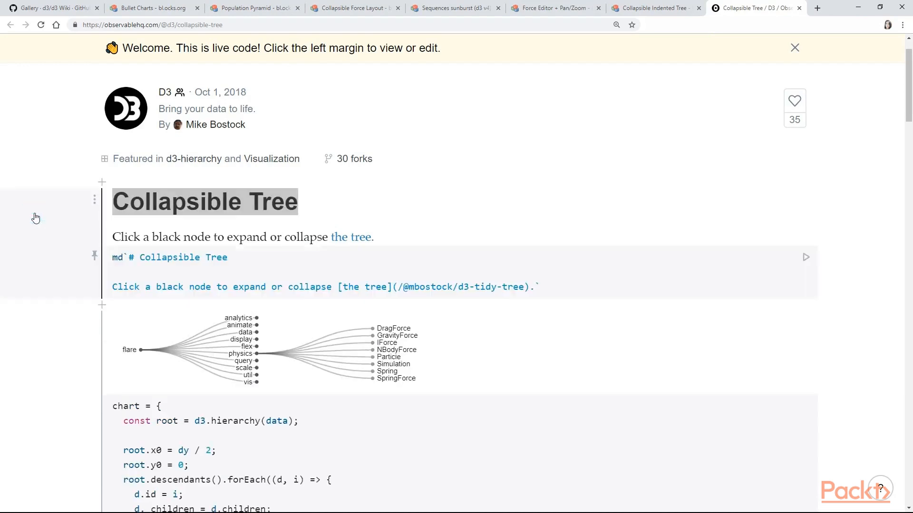
left_click(466, 8)
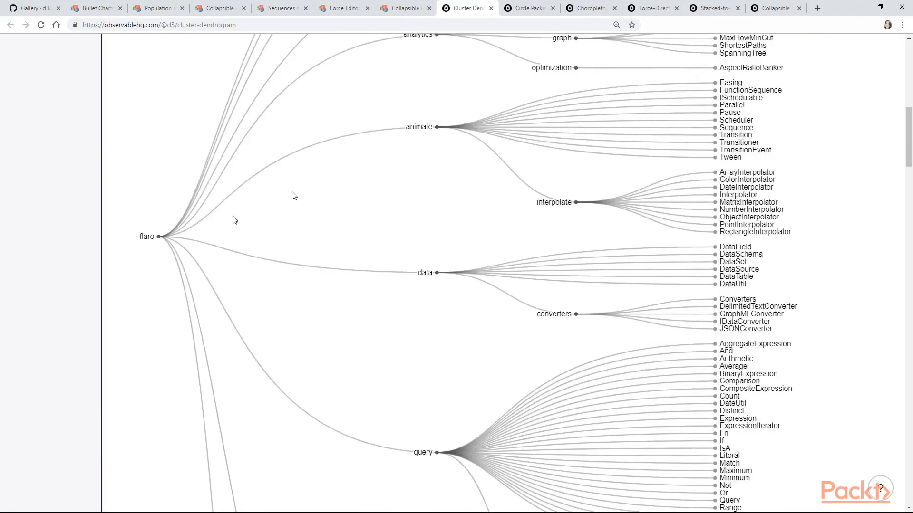
mouse_move(438, 129)
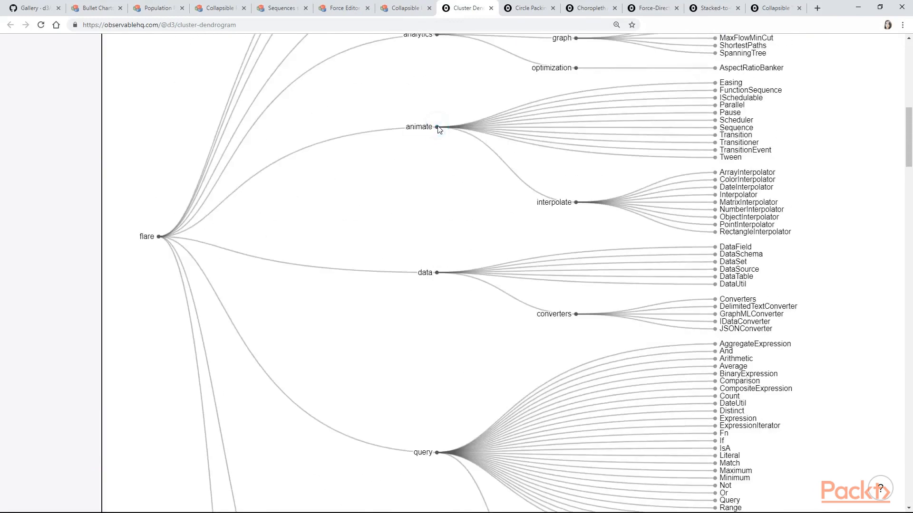